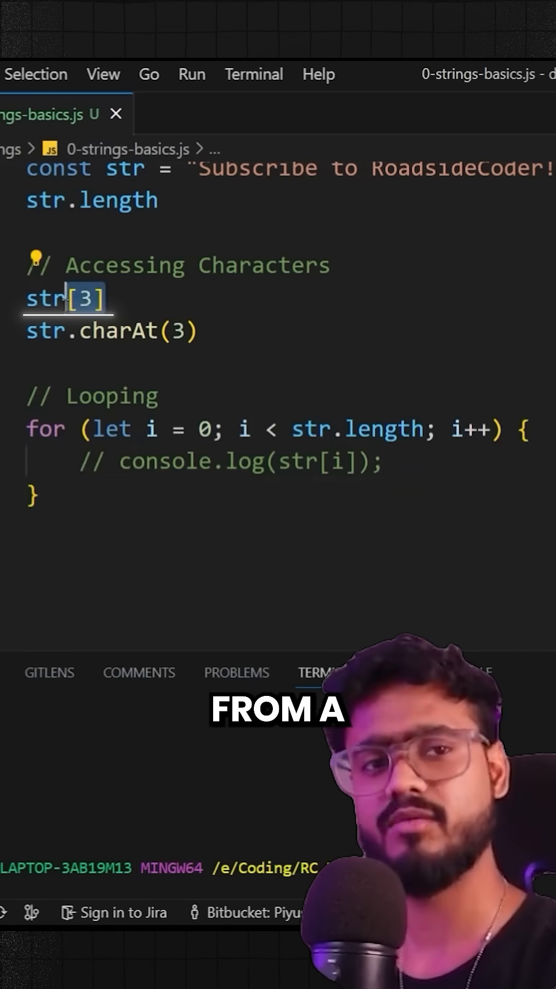
type("// Modifying Strings")
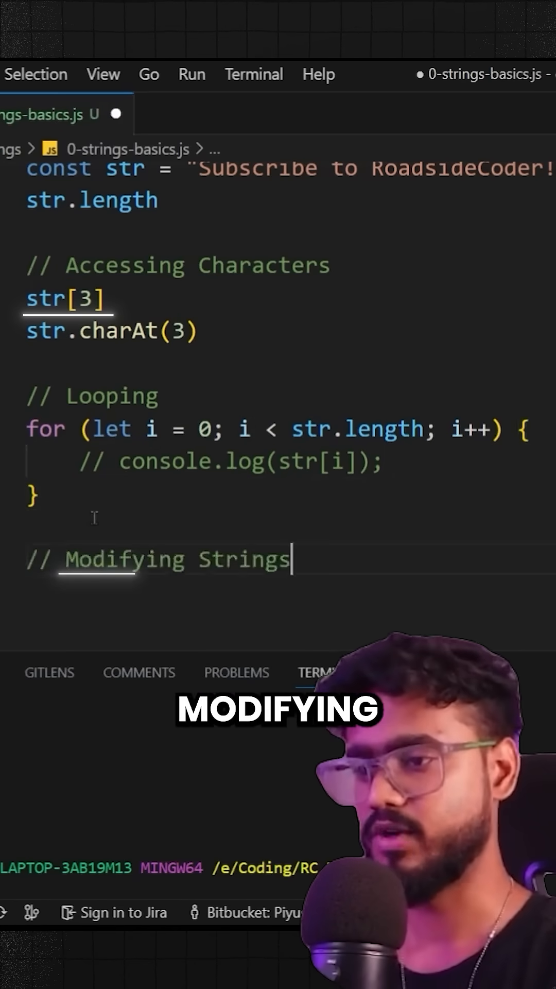
type("s")
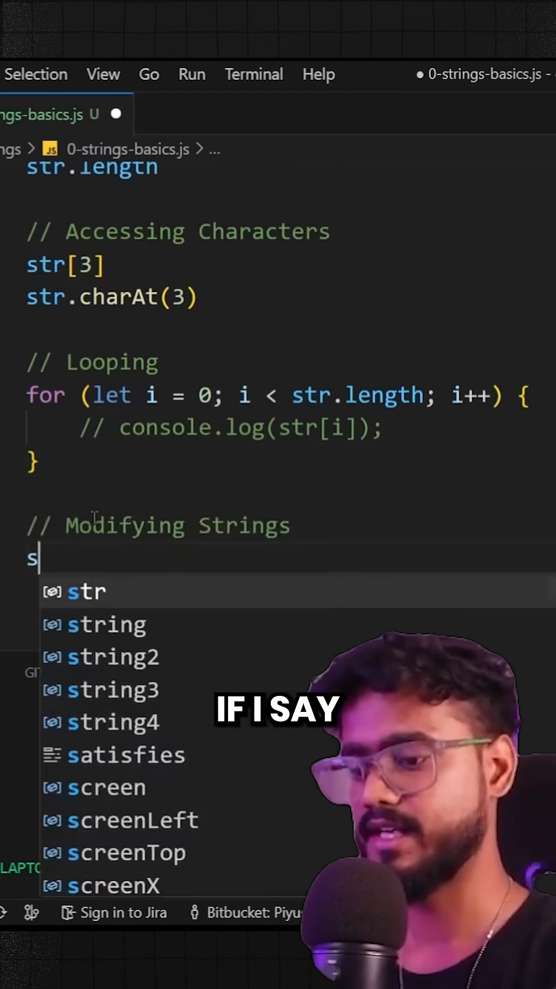
type("tr[3] =")
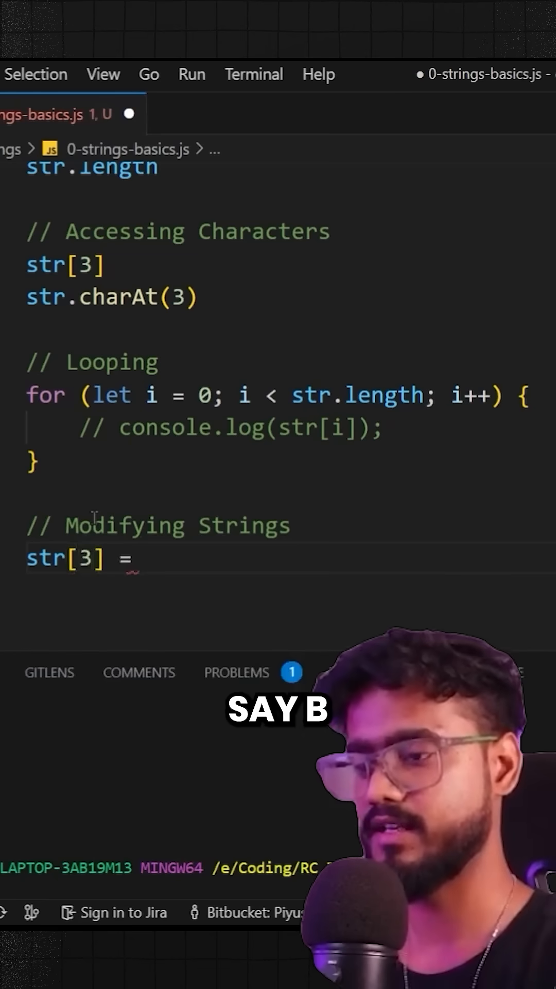
type("\"b\"")
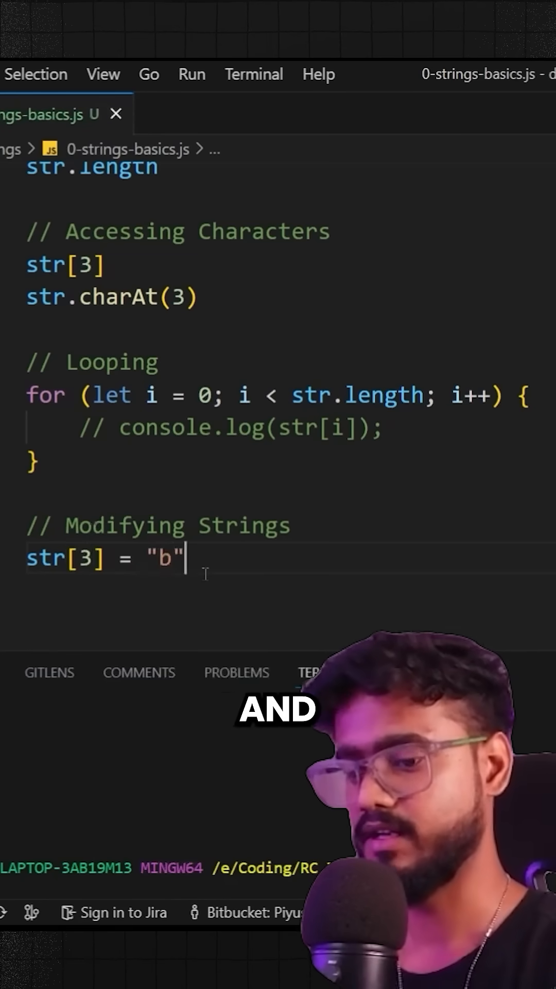
type("console.log(str);")
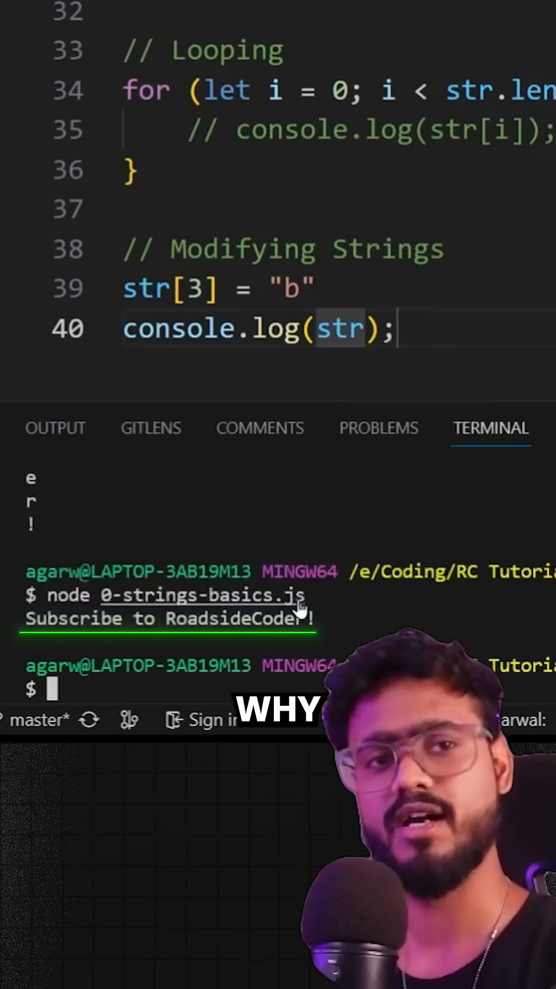
scroll("up", 3)
type(" // can't do this")
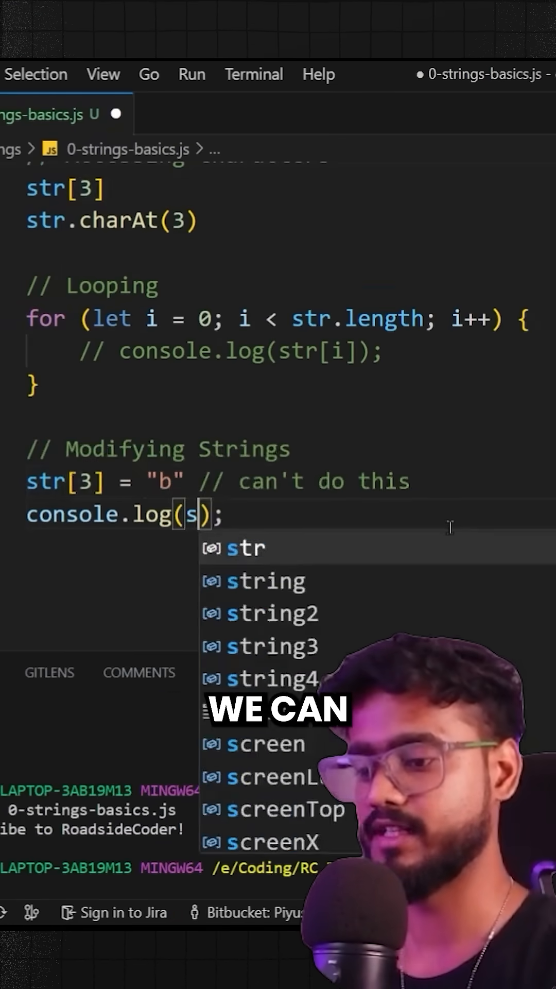
type("tr.replace(")
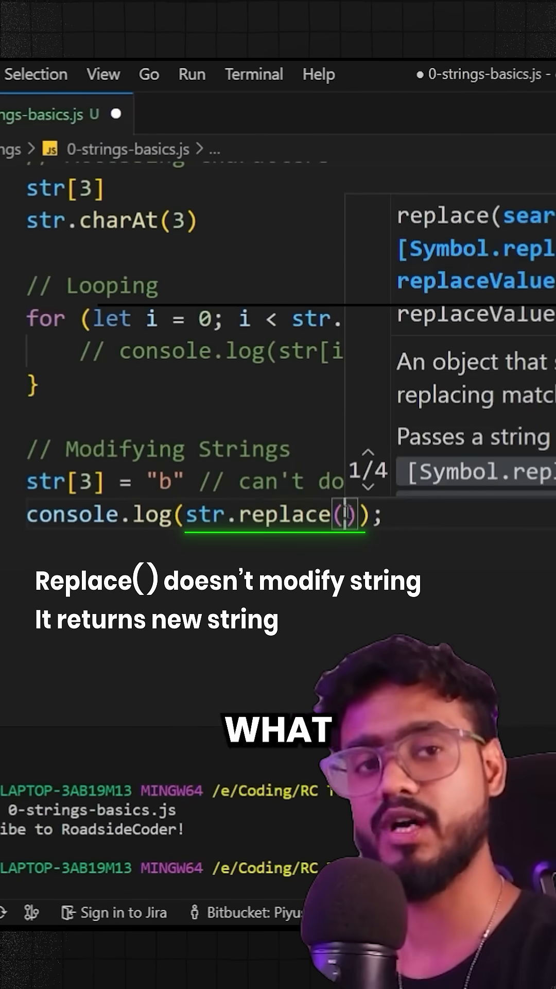
type("\"\"")
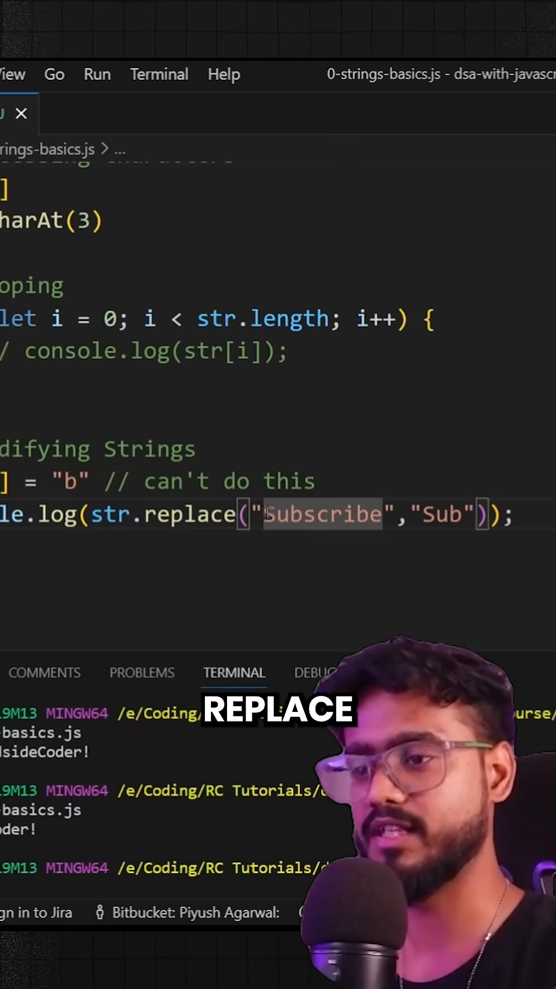
type("s")
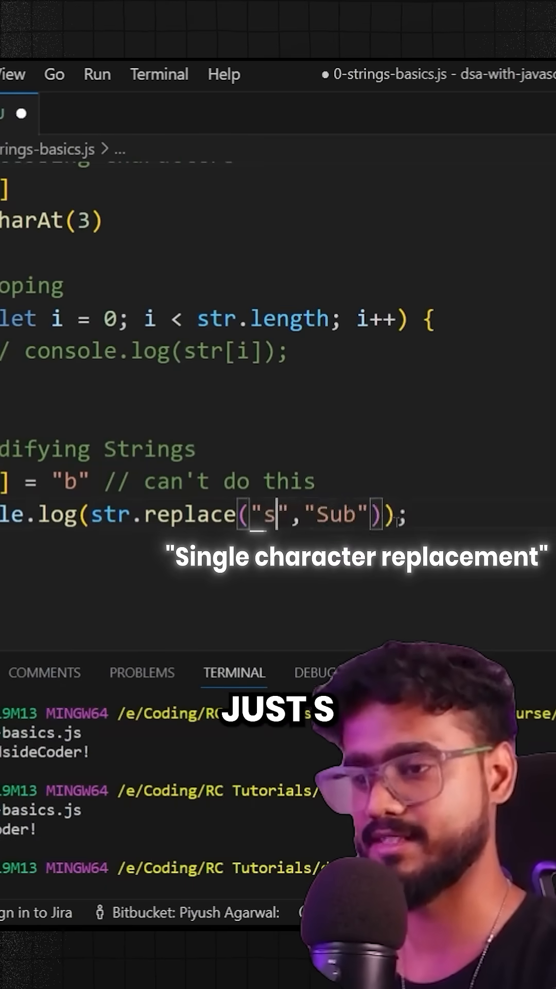